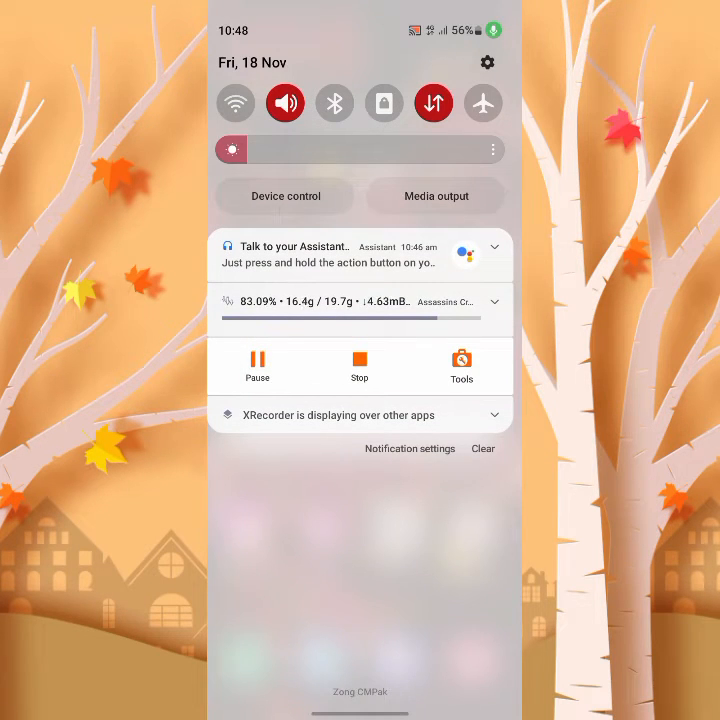
Step: Open Settings from the notification shade gear icon and reach the Connections options
click(488, 62)
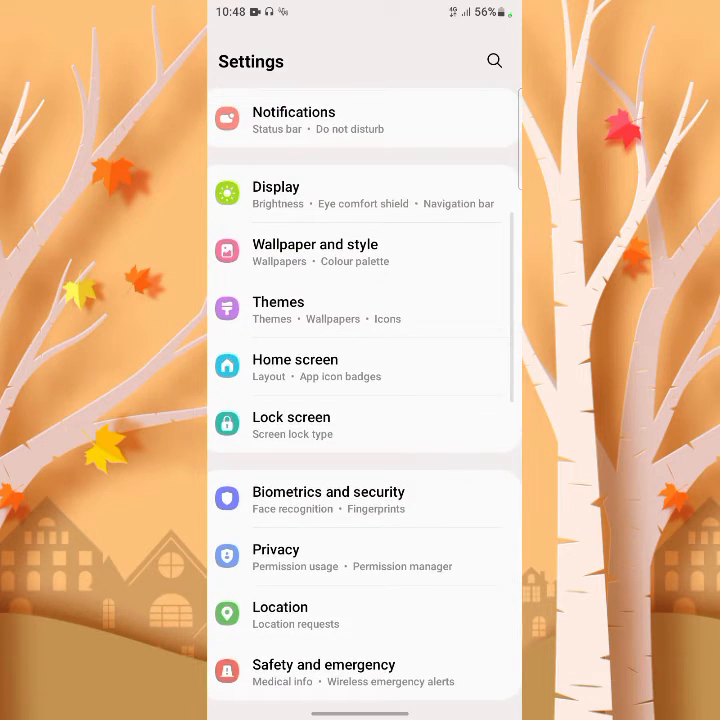
scroll(down, 3)
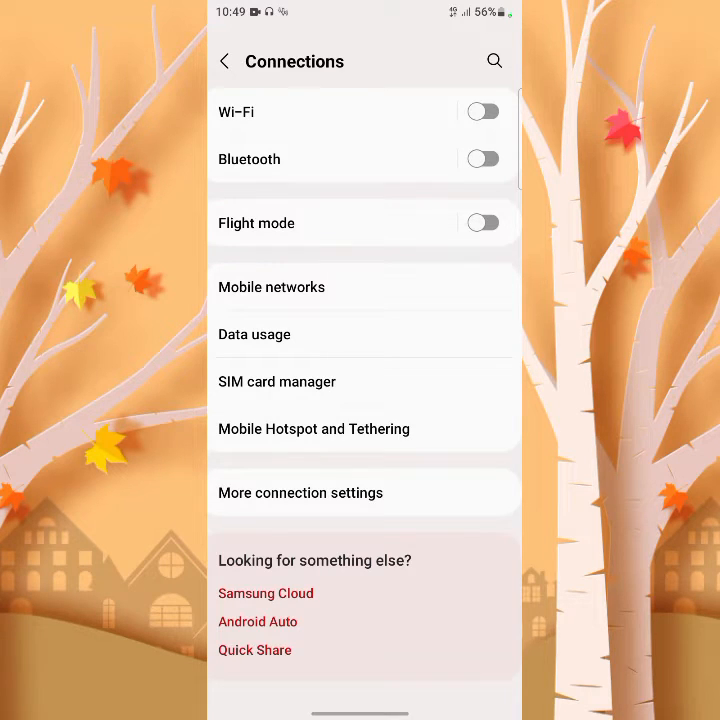
Step: Go through Mobile Hotspot and Tethering to the Mobile Hotspot configuration page
click(312, 428)
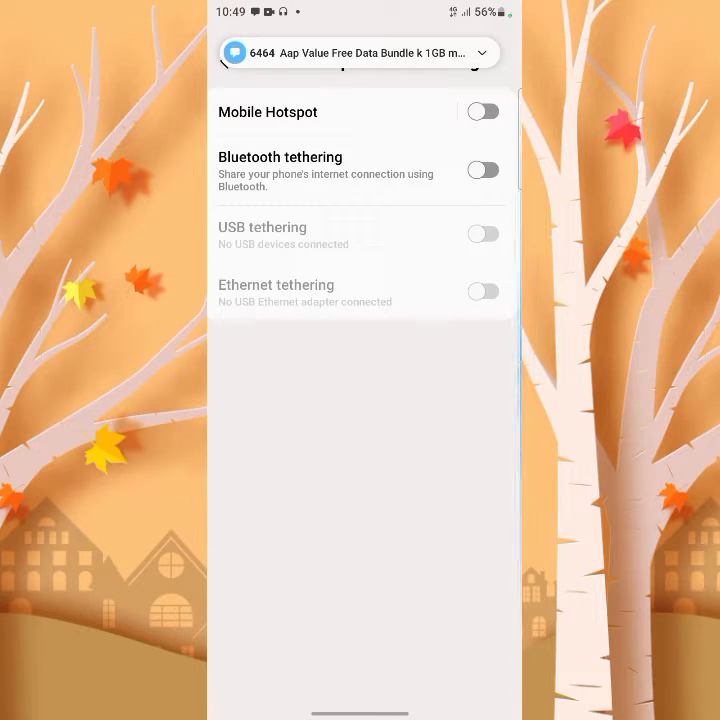
click(268, 112)
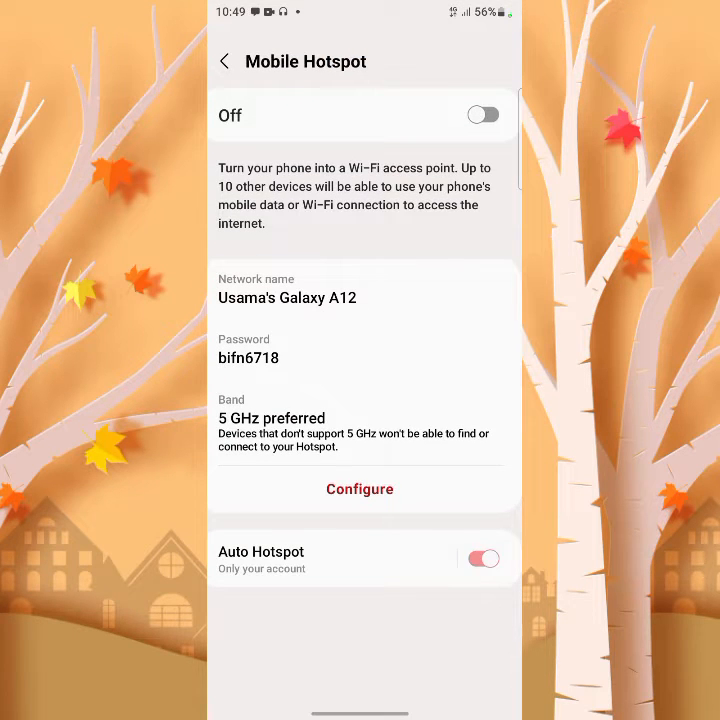
click(360, 488)
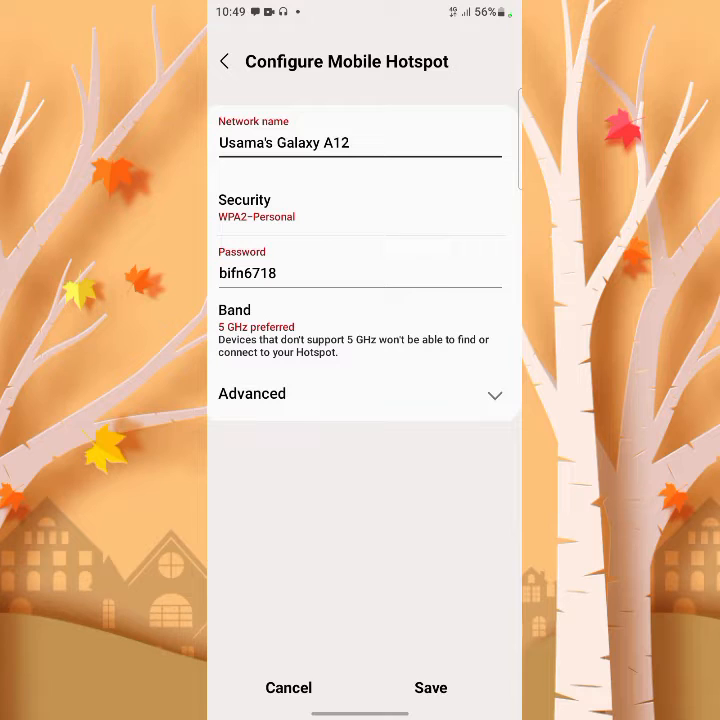
Step: In Configure Mobile Hotspot, try the 2.4 GHz band, then set Band back to 5 GHz preferred
click(360, 272)
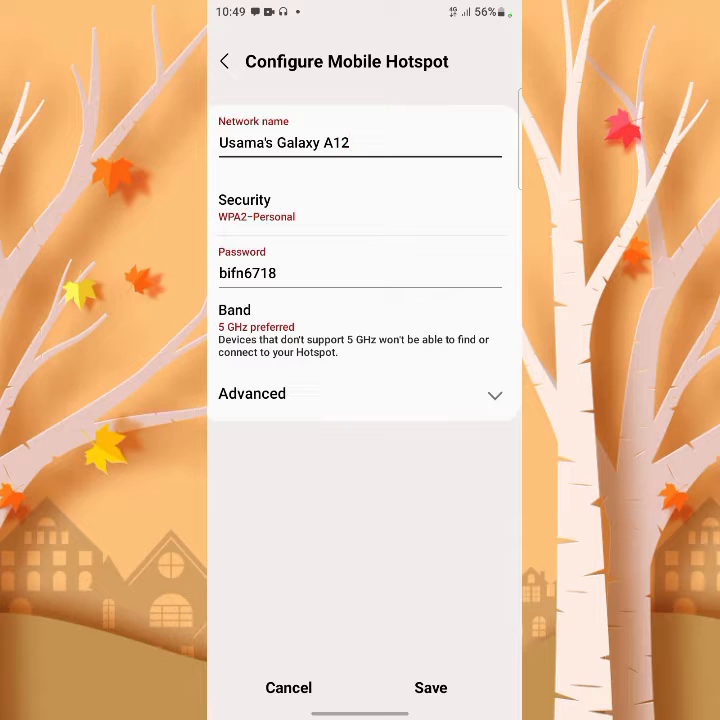
click(350, 144)
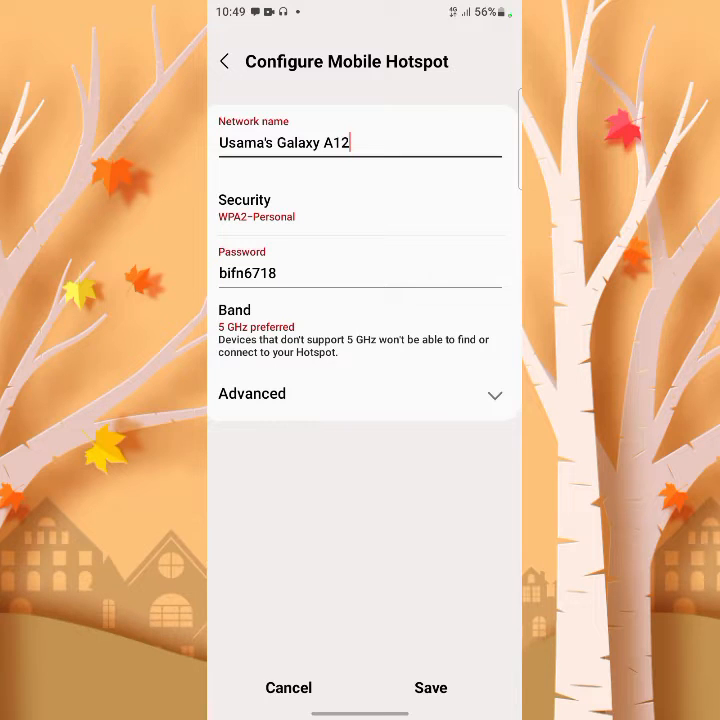
click(256, 328)
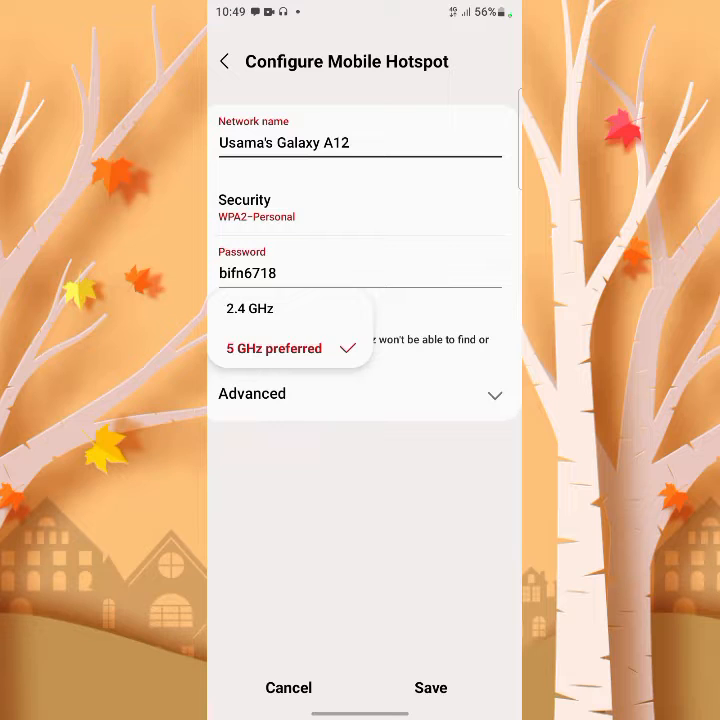
click(250, 308)
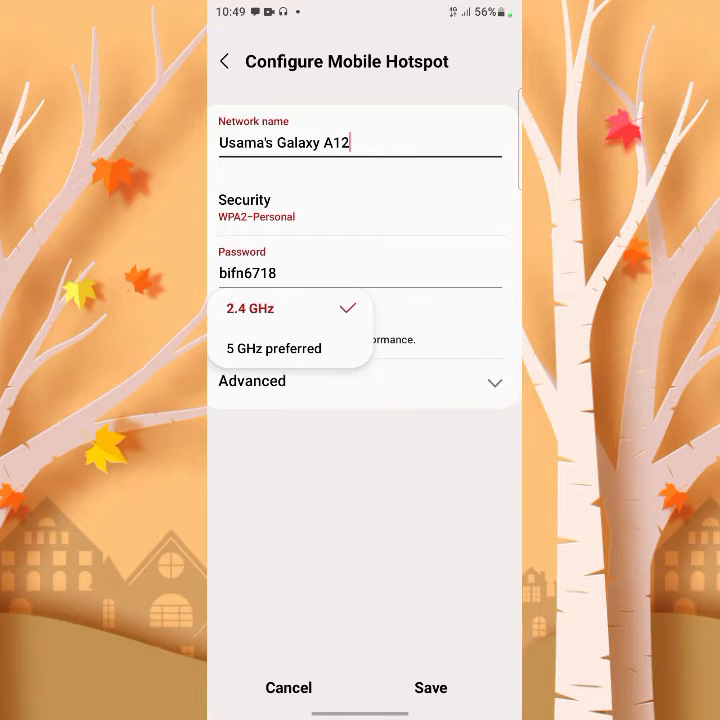
click(272, 348)
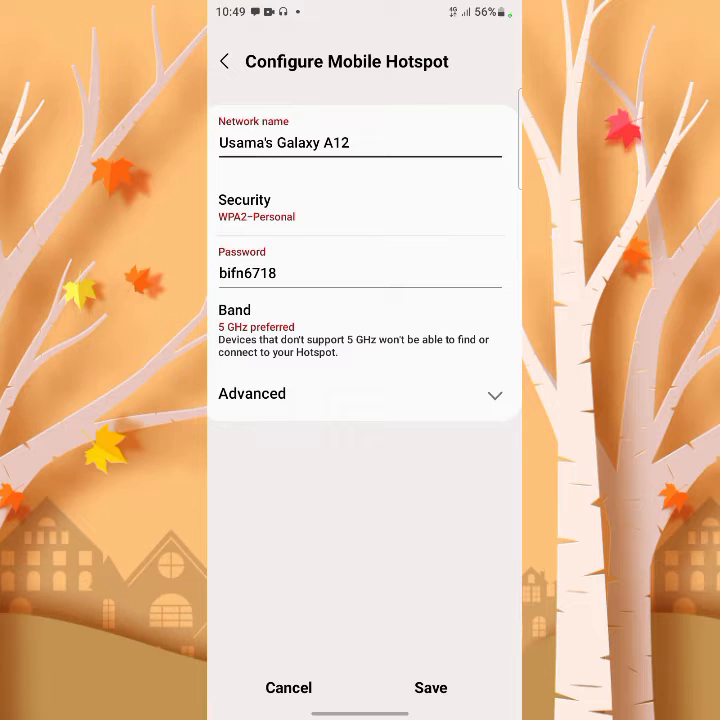
Step: Save the hotspot configuration and switch Mobile Hotspot on with 5 GHz preferred
click(432, 688)
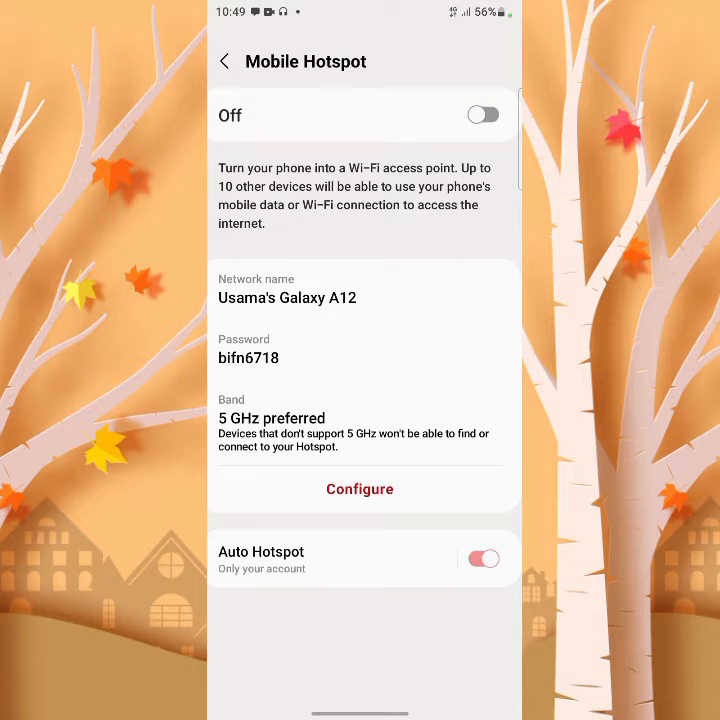
click(482, 114)
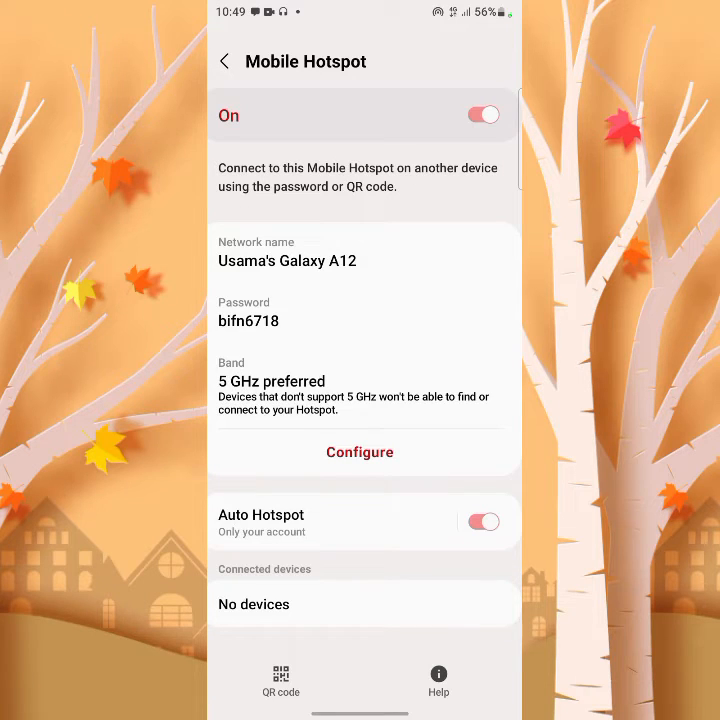